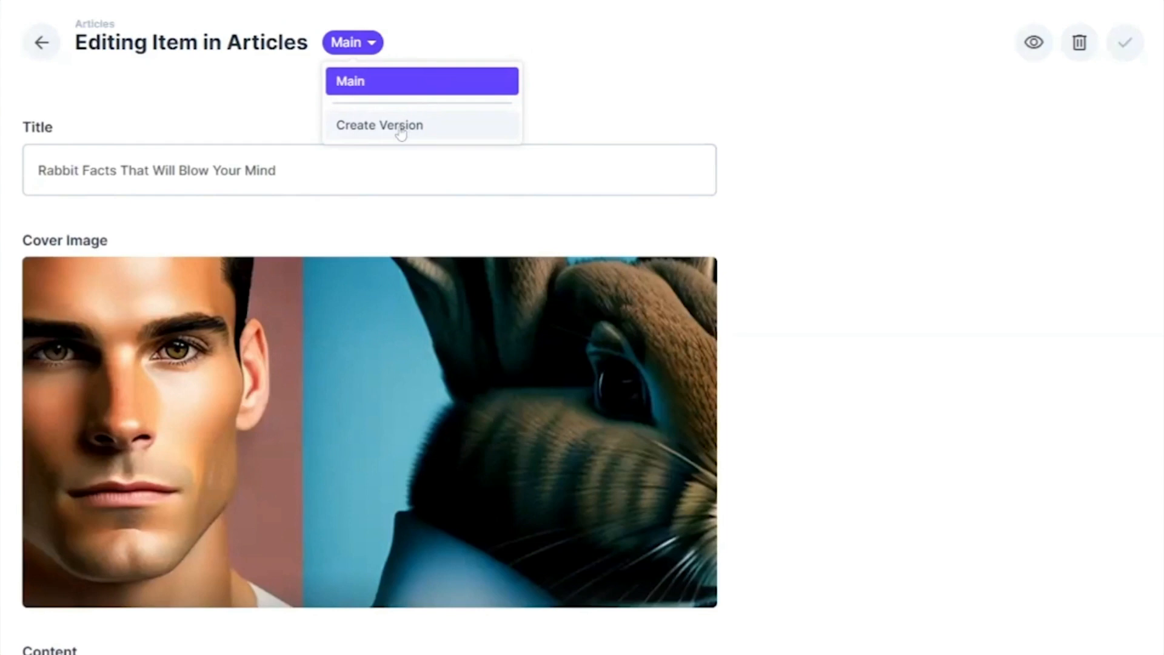
Step: Choose Create Version from the article's Main version dropdown
click(378, 125)
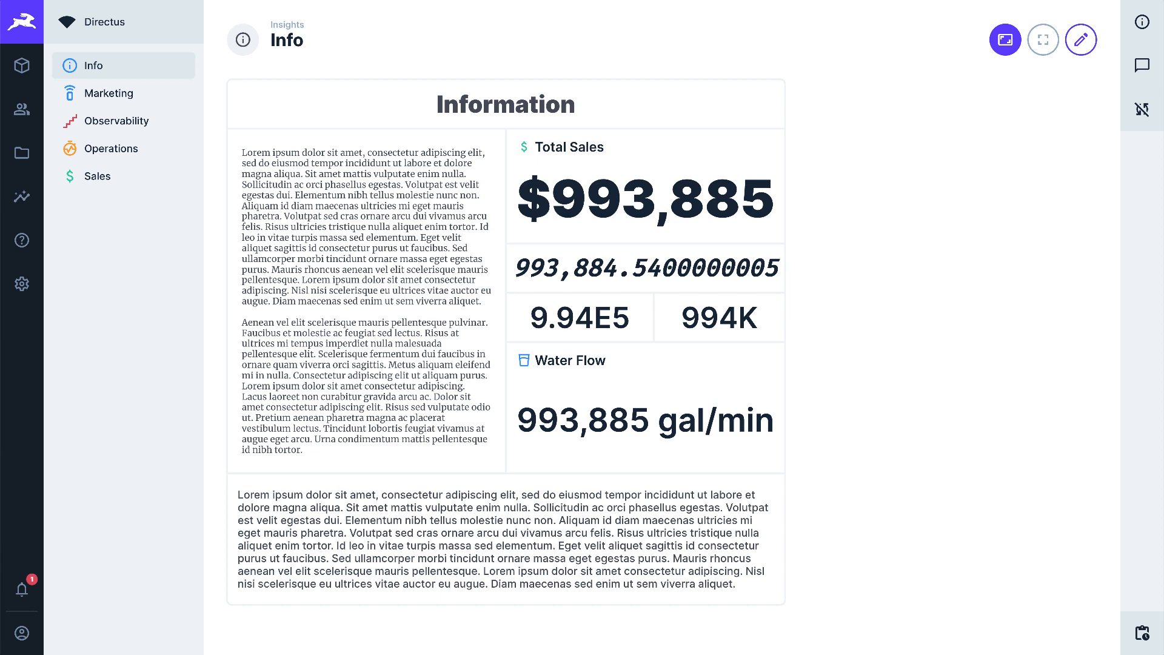
Step: View the Ordering dashboard, then the Marketing dashboard's Pageviews by City panel
click(116, 148)
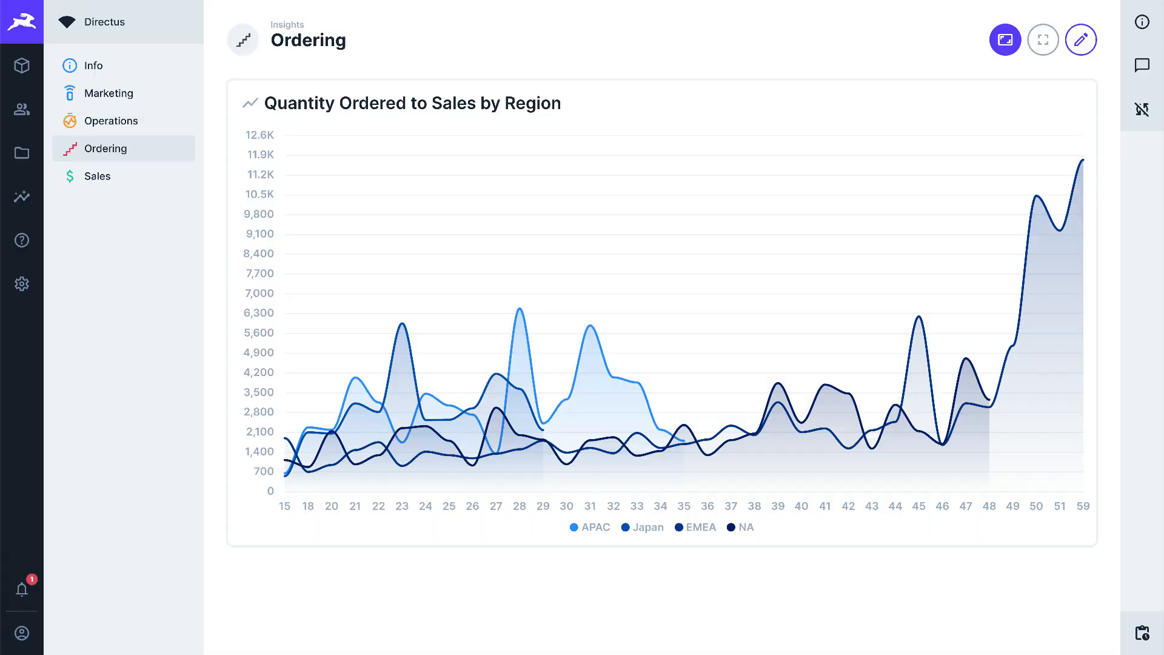
click(109, 93)
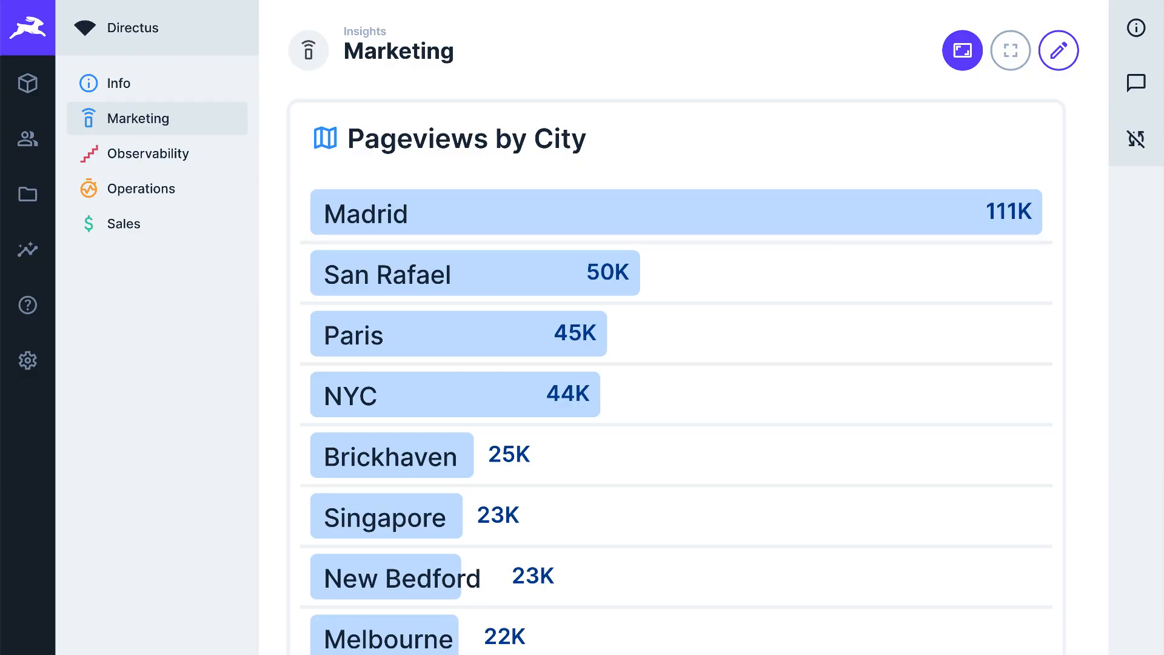